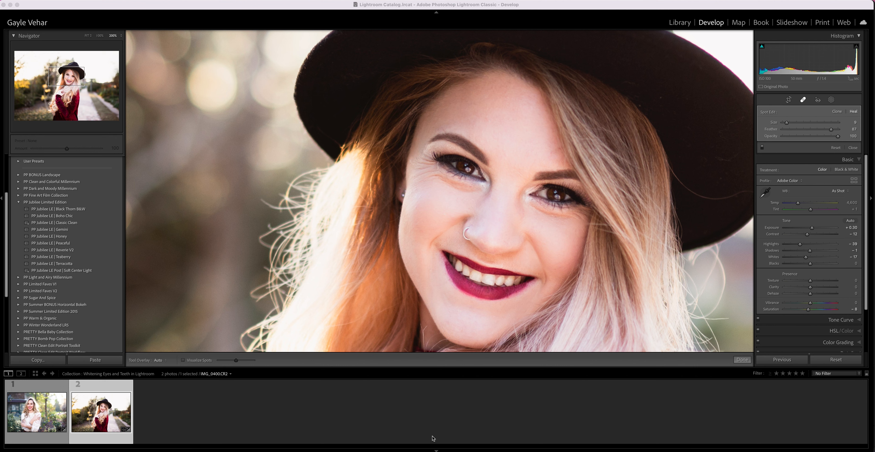
mouse_move(478, 358)
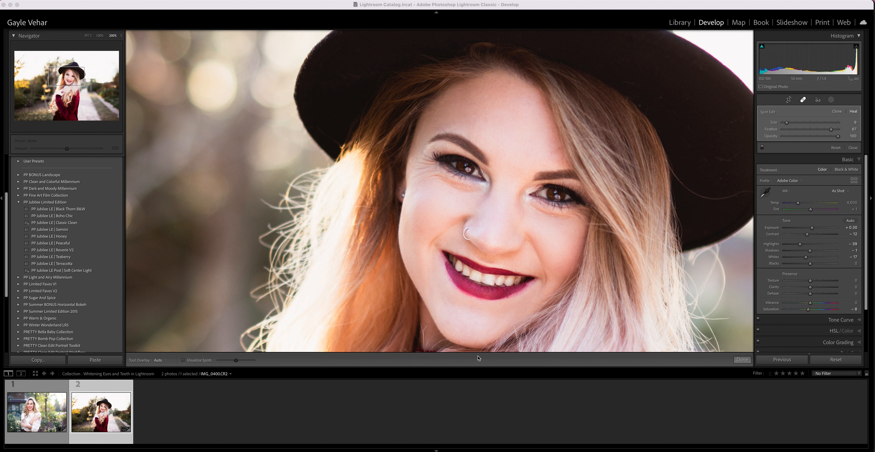
mouse_move(831, 103)
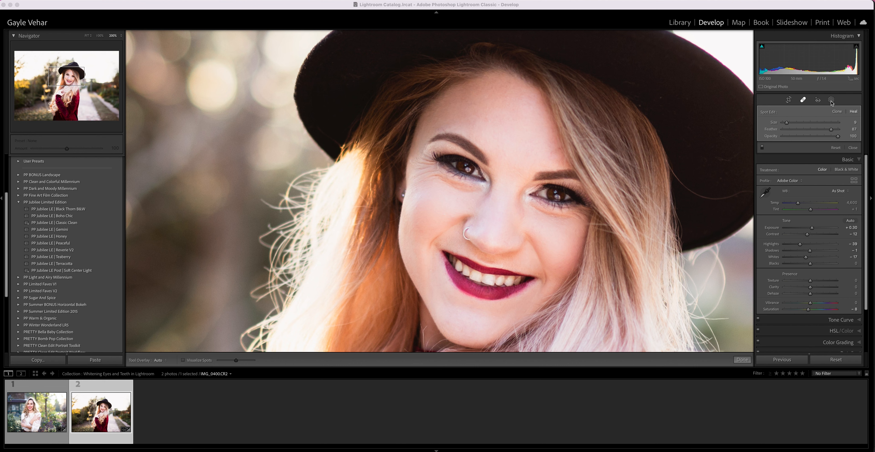
mouse_move(833, 102)
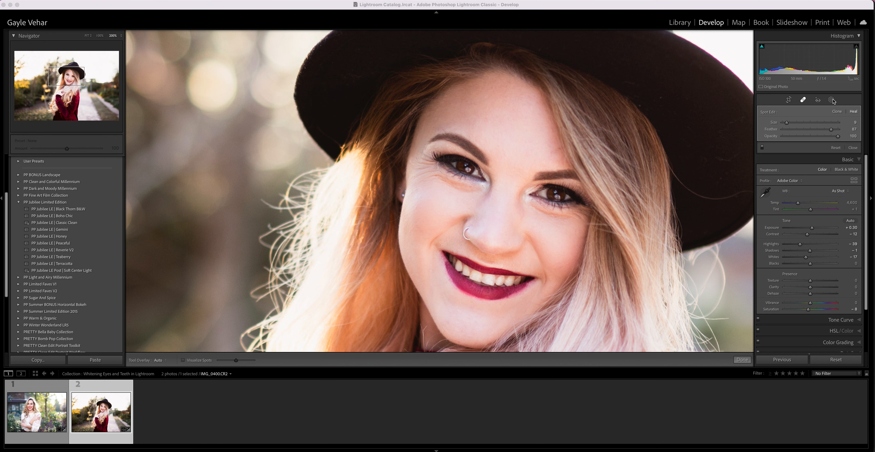
Step: Open the Masking panel for the hat portrait and bring up the Create New Mask menu
click(831, 100)
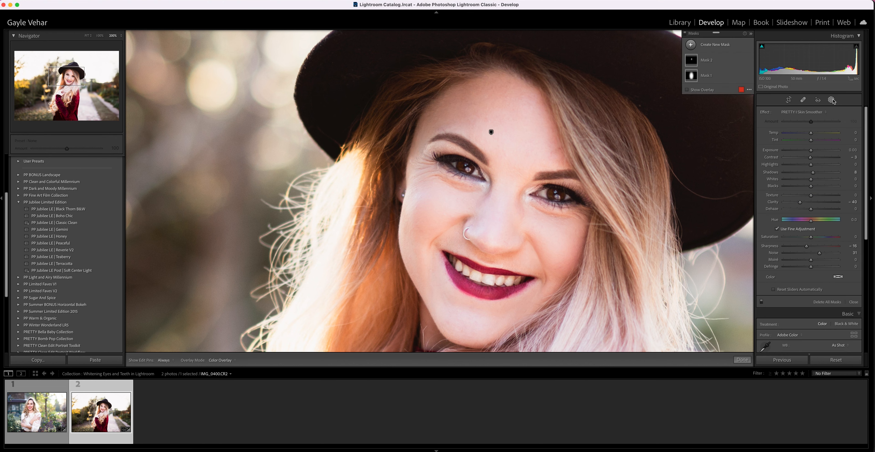
mouse_move(831, 117)
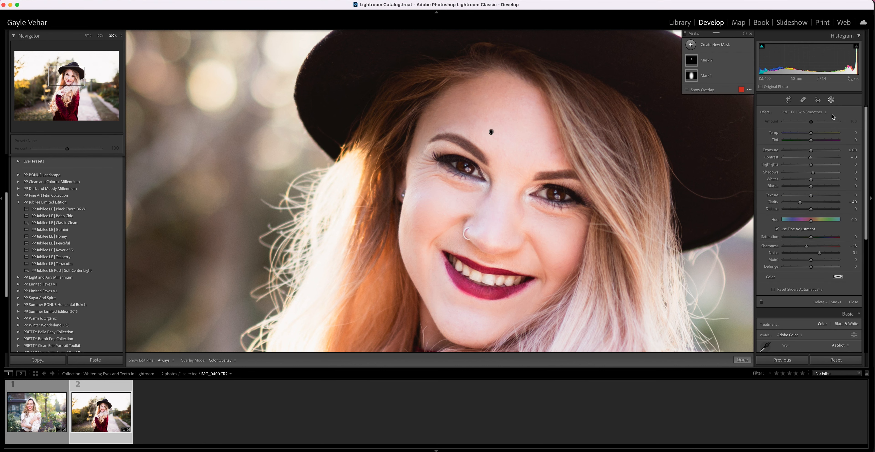
mouse_move(770, 166)
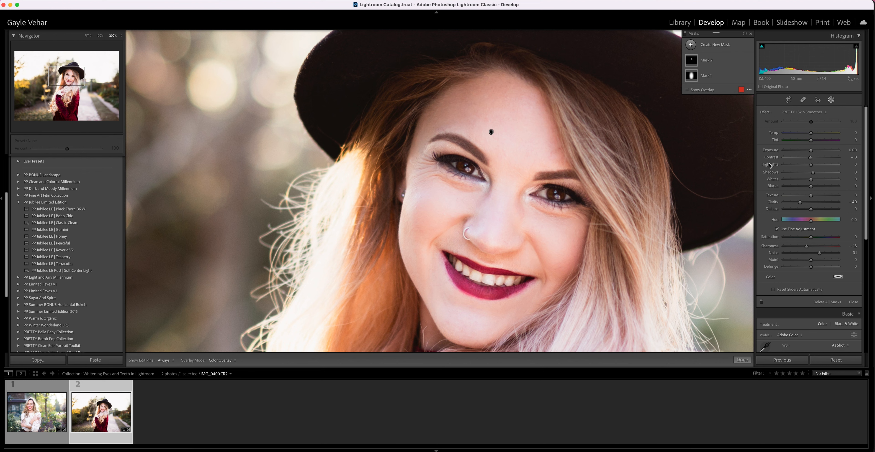
mouse_move(836, 104)
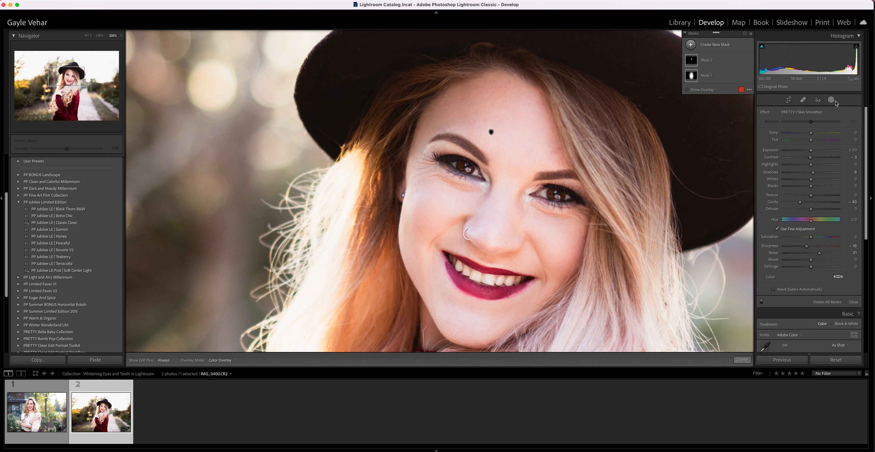
mouse_move(835, 103)
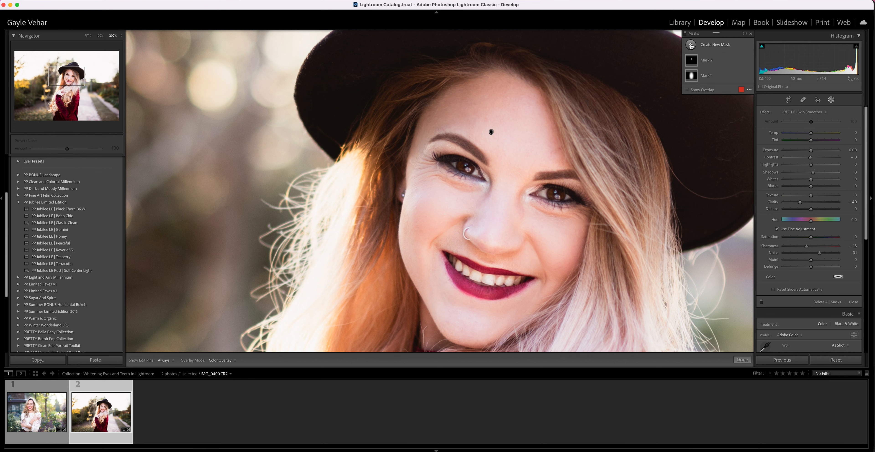
click(715, 45)
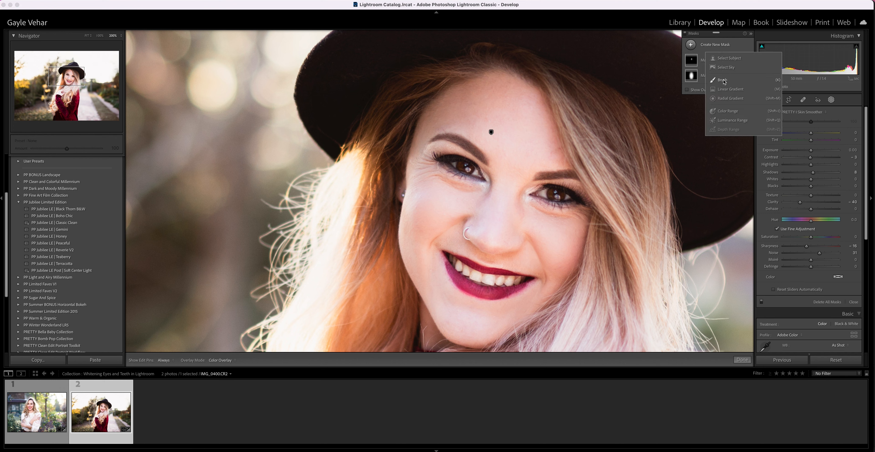
Step: Choose Brush as the new mask type for the portrait
click(723, 81)
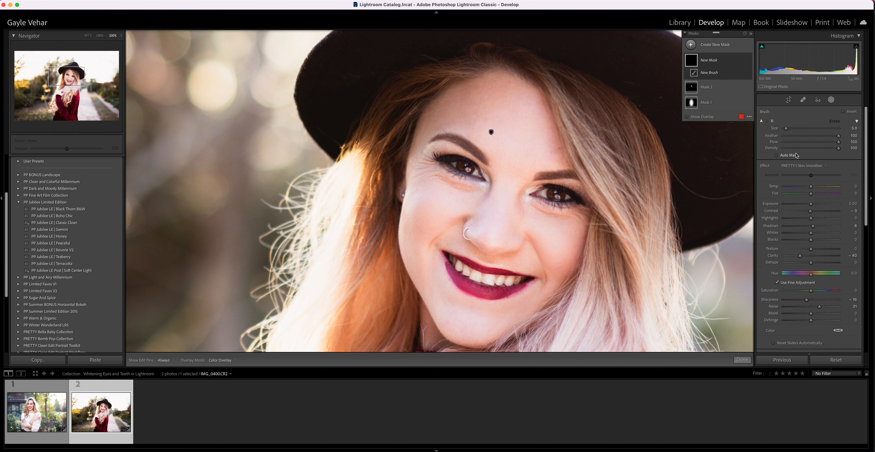
mouse_move(800, 122)
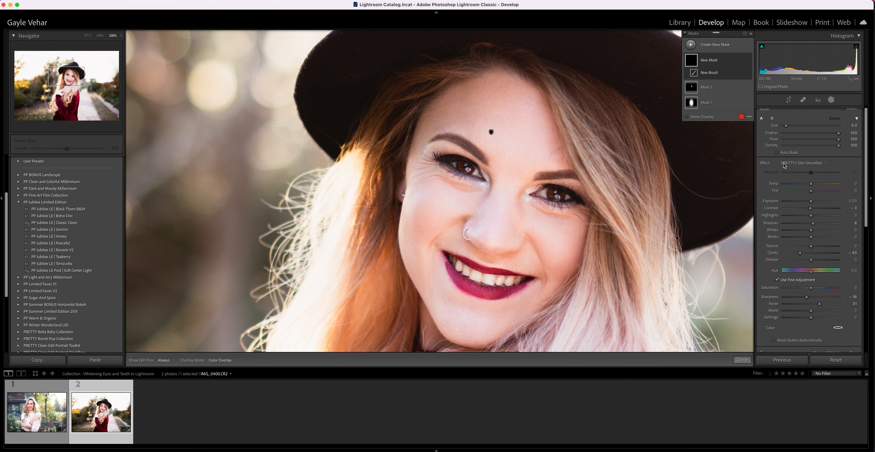
mouse_move(763, 168)
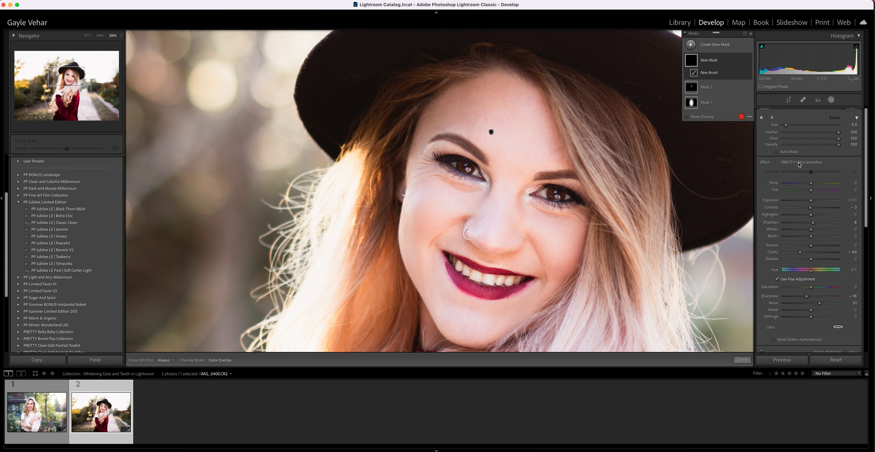
Step: Set the brush mask's effect to the PRETTY | Eye and Teeth Whitener preset
click(800, 162)
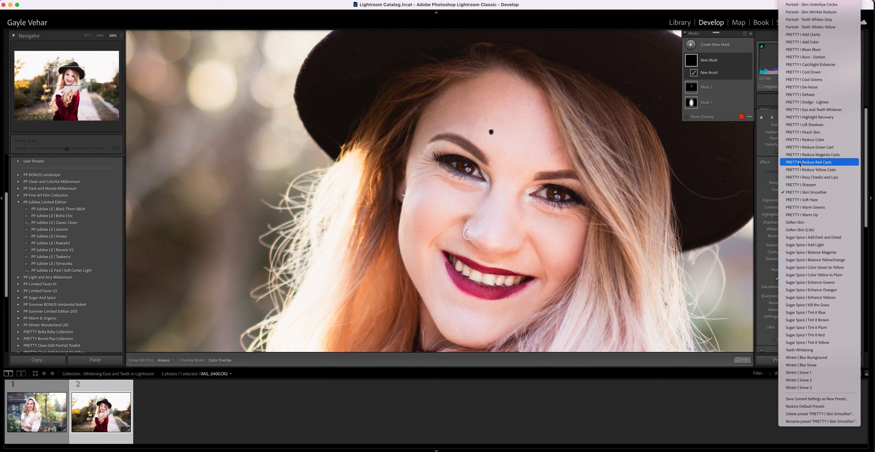
scroll(up, 3)
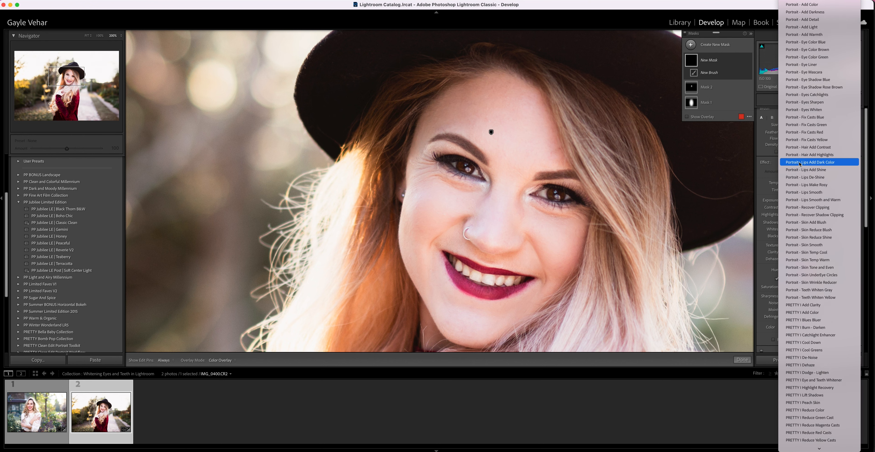
scroll(down, 3)
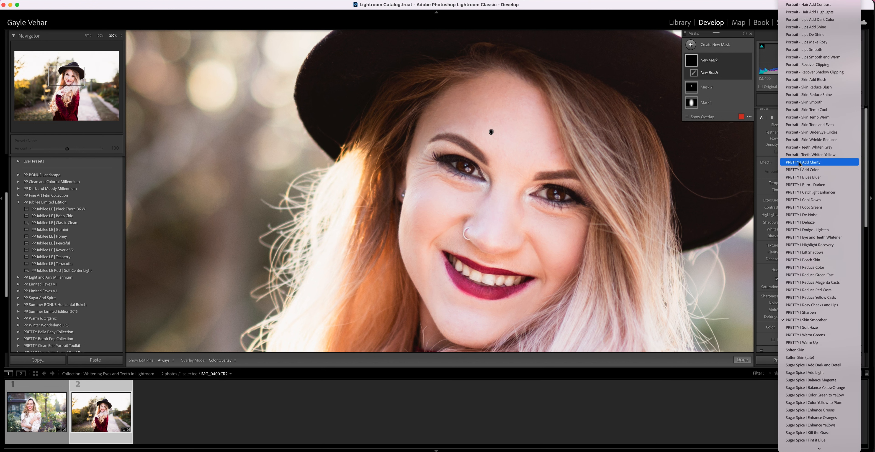
scroll(down, 3)
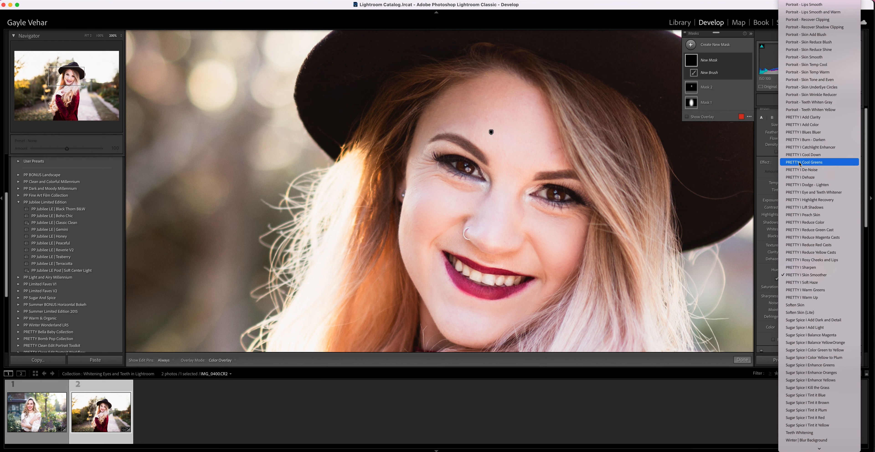
scroll(up, 3)
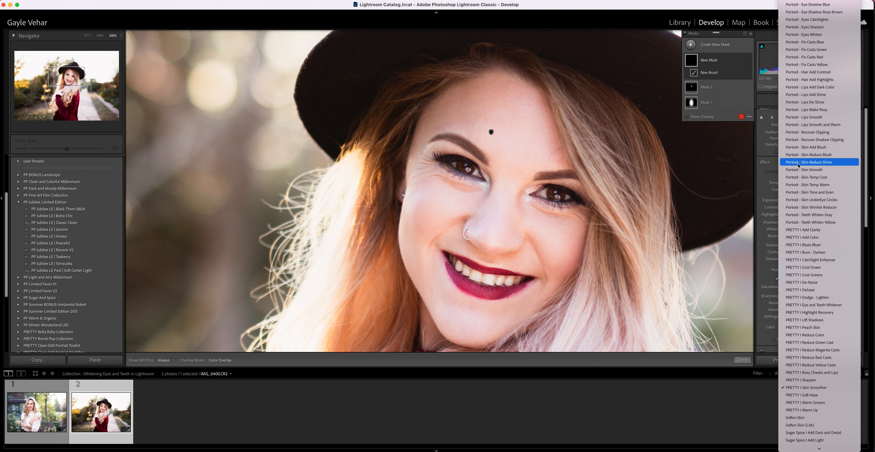
mouse_move(811, 215)
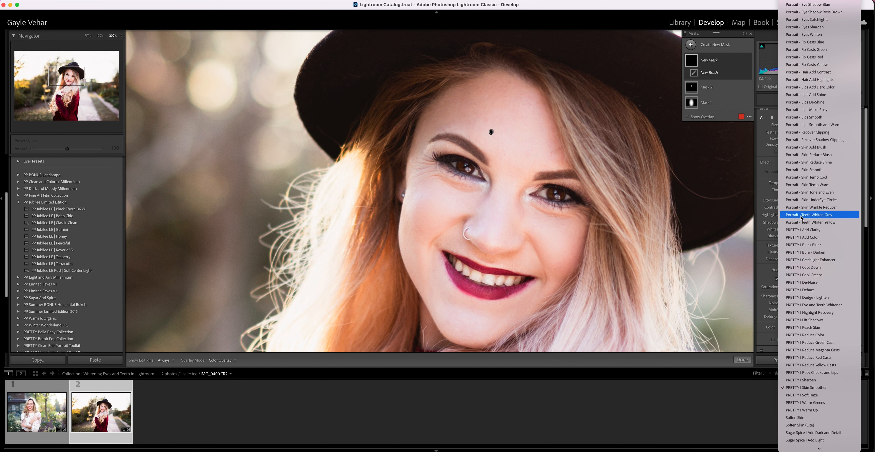
mouse_move(813, 223)
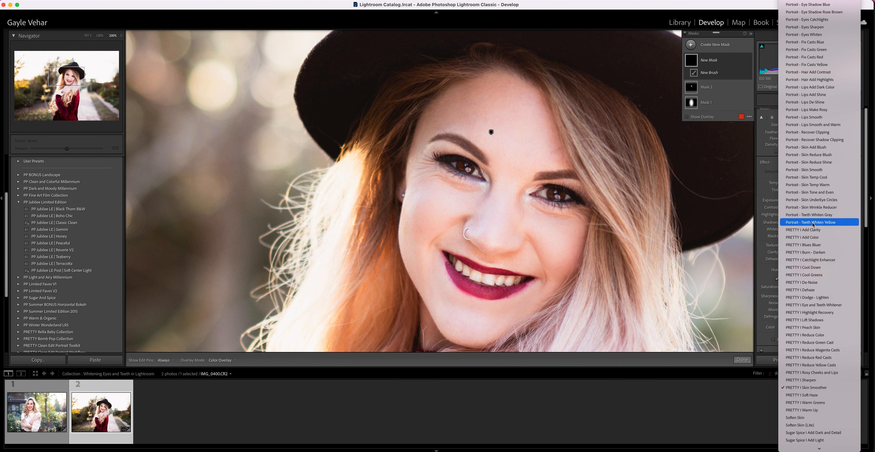
mouse_move(828, 305)
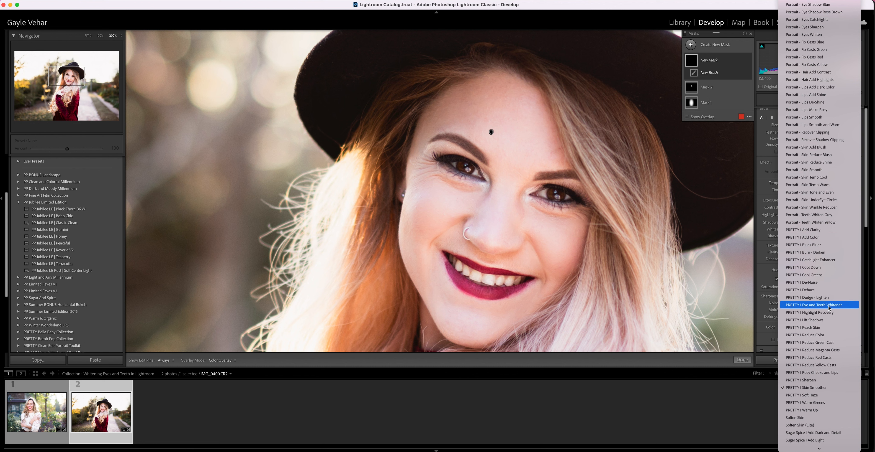
mouse_move(829, 308)
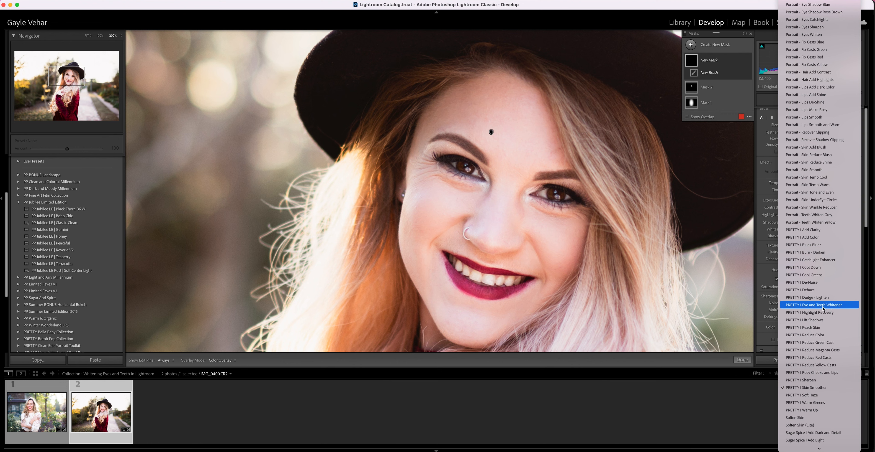
mouse_move(818, 309)
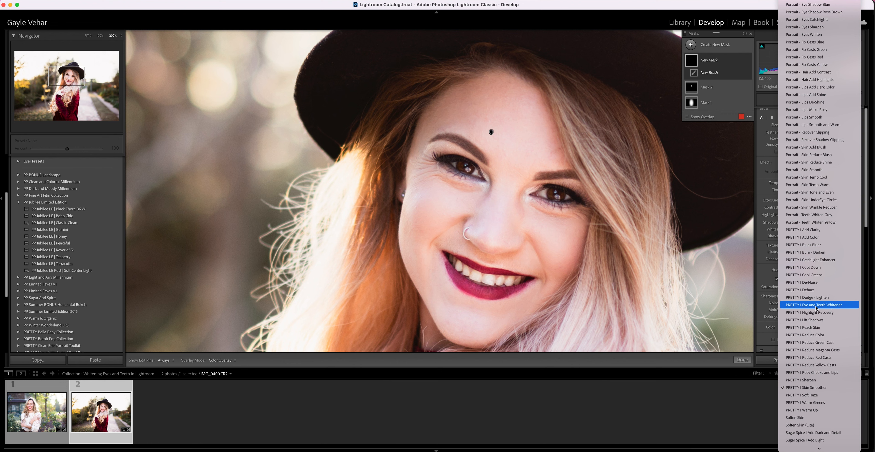
click(815, 305)
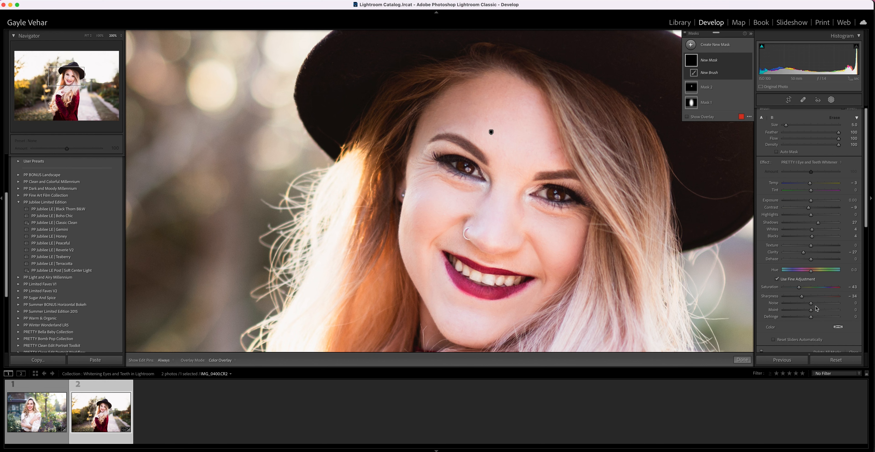
mouse_move(828, 164)
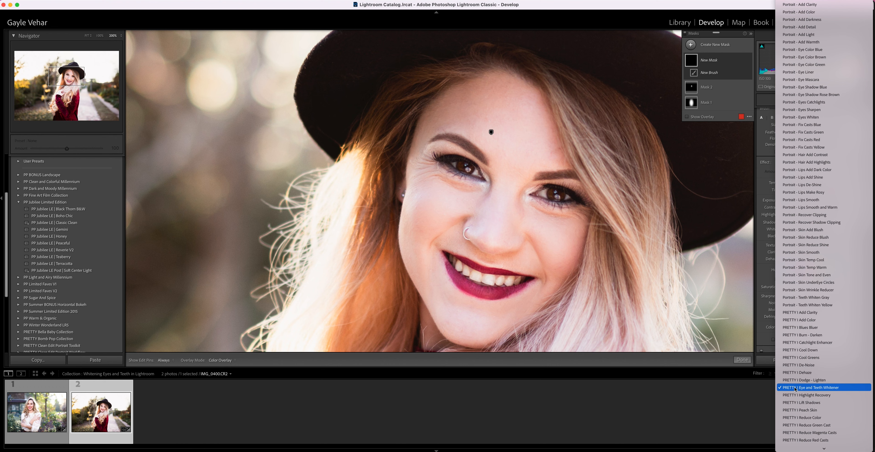
Step: Keep the Eye and Teeth Whitener effect applied and close the preset list
click(809, 387)
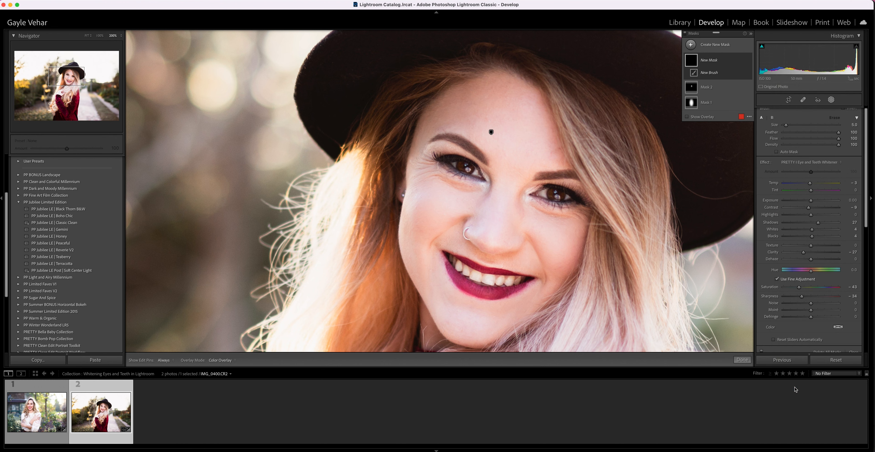
mouse_move(799, 390)
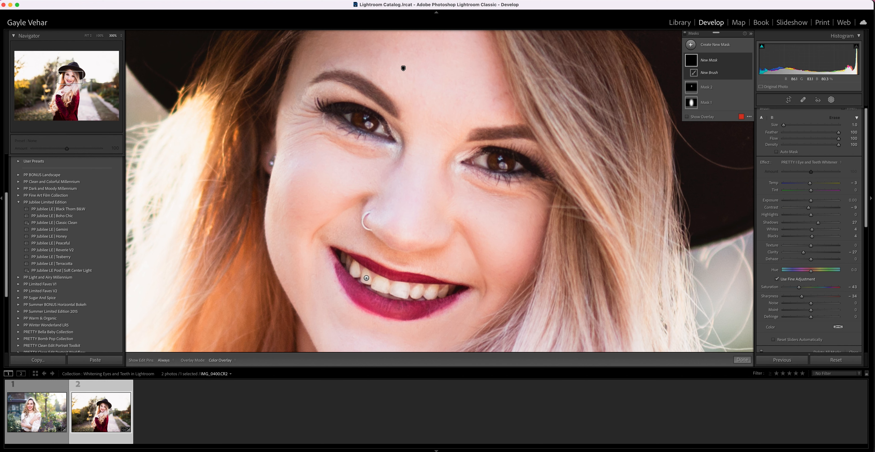
Step: Paint the whitener brush over the woman's teeth to brighten them
drag(820, 125, 828, 124)
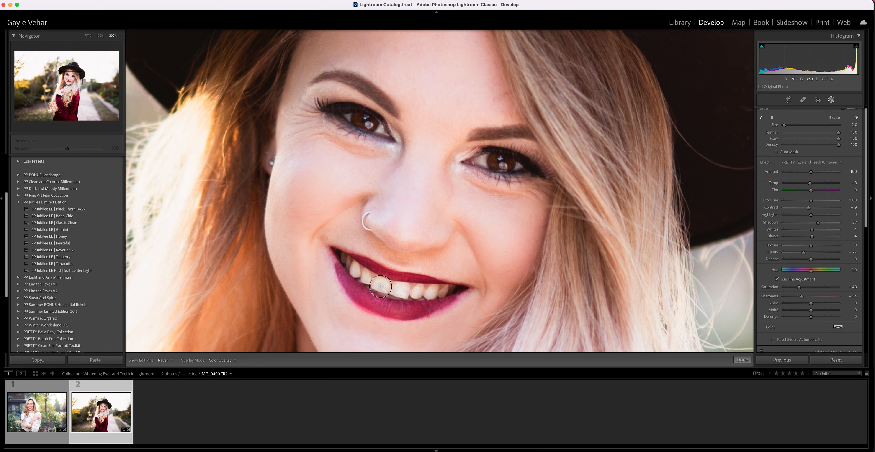
mouse_move(403, 292)
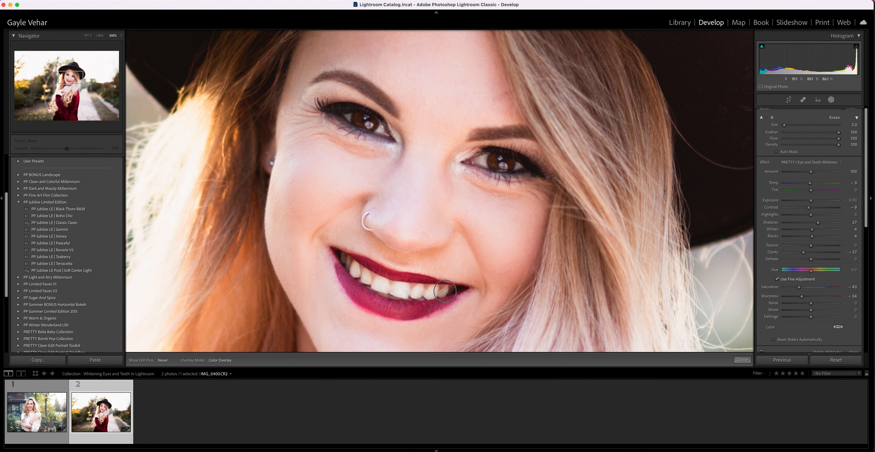
mouse_move(432, 288)
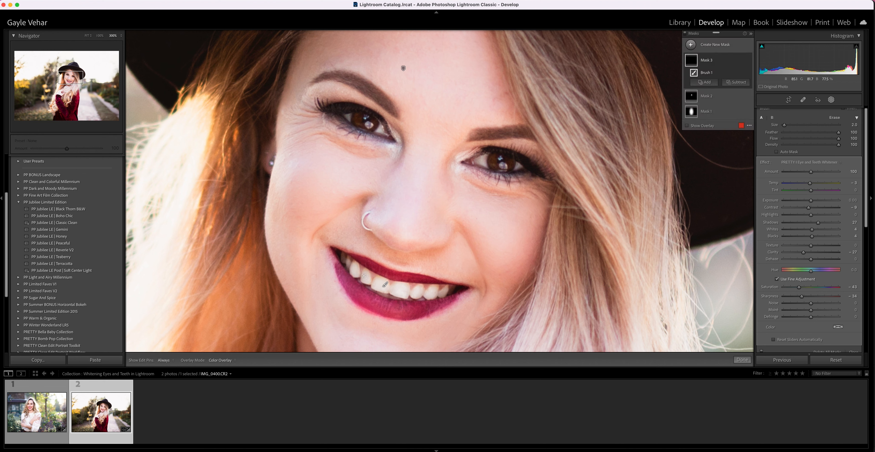
mouse_move(384, 284)
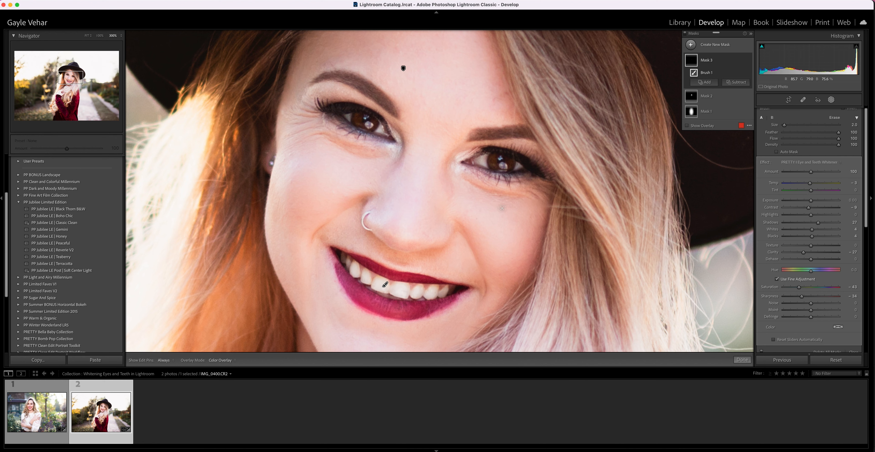
mouse_move(491, 150)
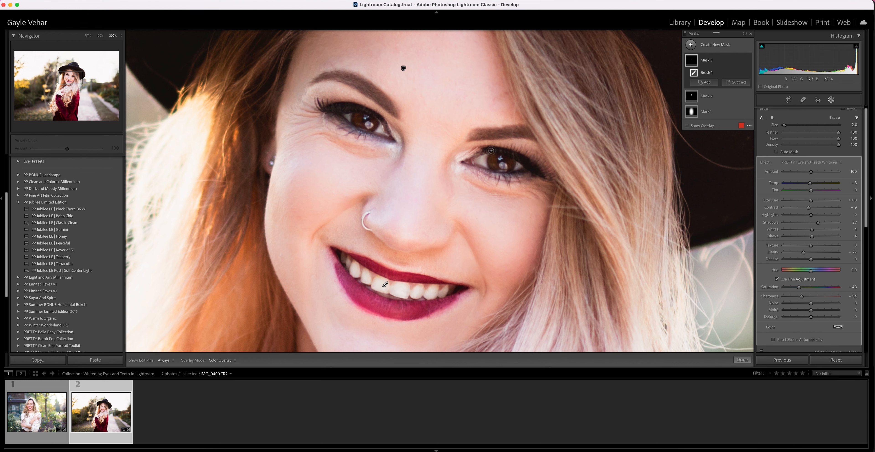
mouse_move(491, 151)
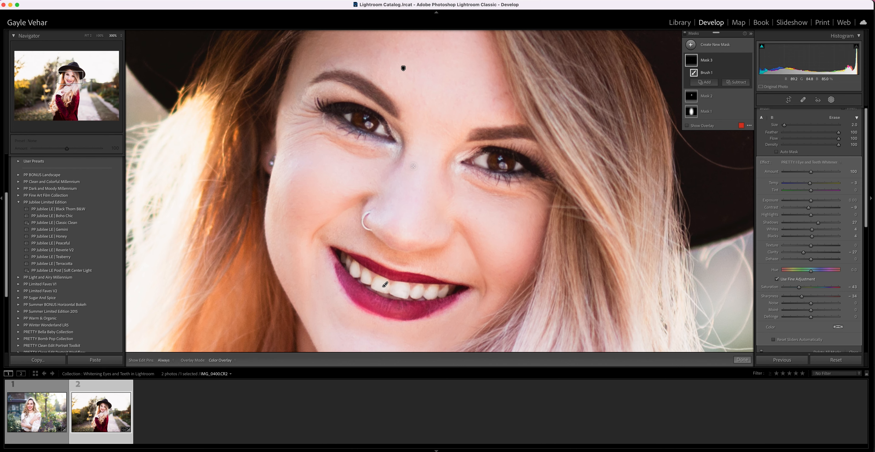
Step: Zoom back out to review the whole hat portrait with whitened teeth and eyes
click(111, 35)
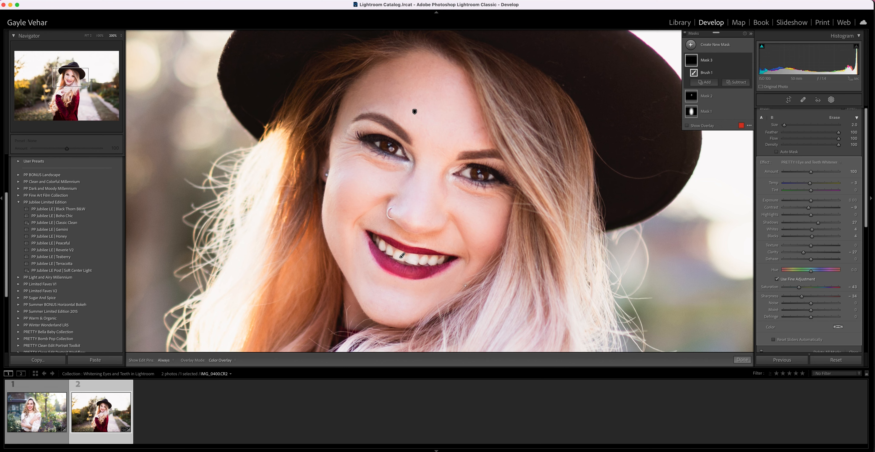
Step: Switch to the blonde woman's portrait and start a new Brush mask carrying the whitener effect
click(37, 411)
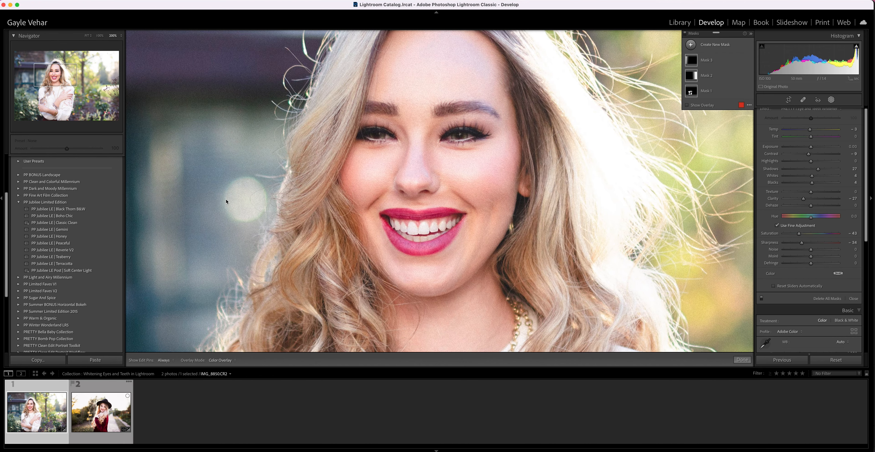
mouse_move(610, 124)
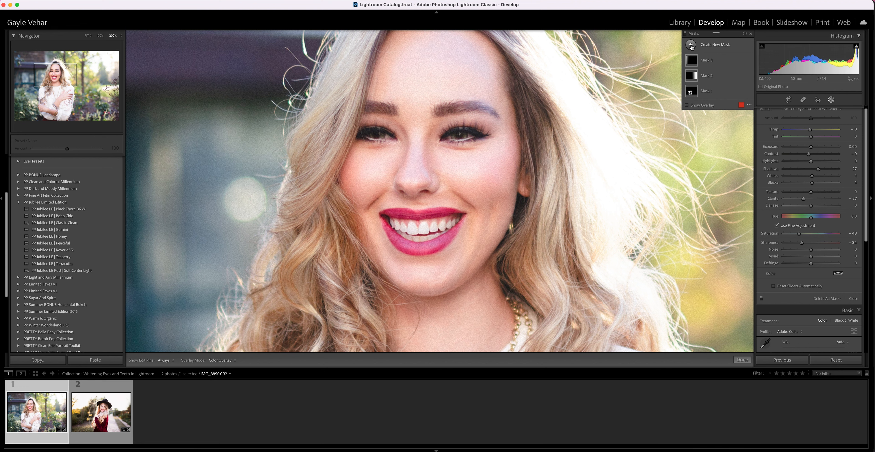
click(716, 44)
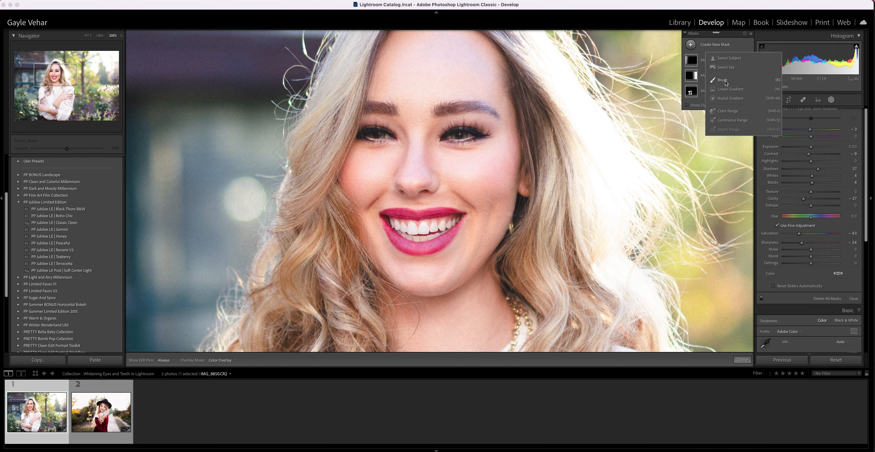
click(722, 80)
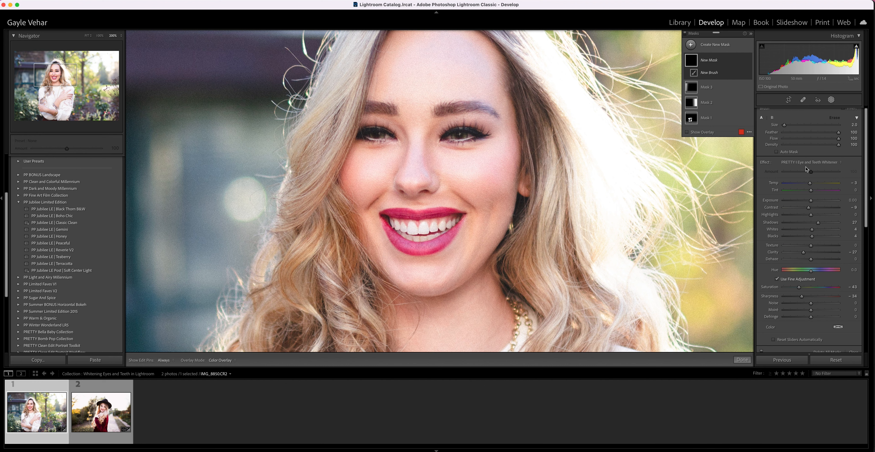
mouse_move(831, 168)
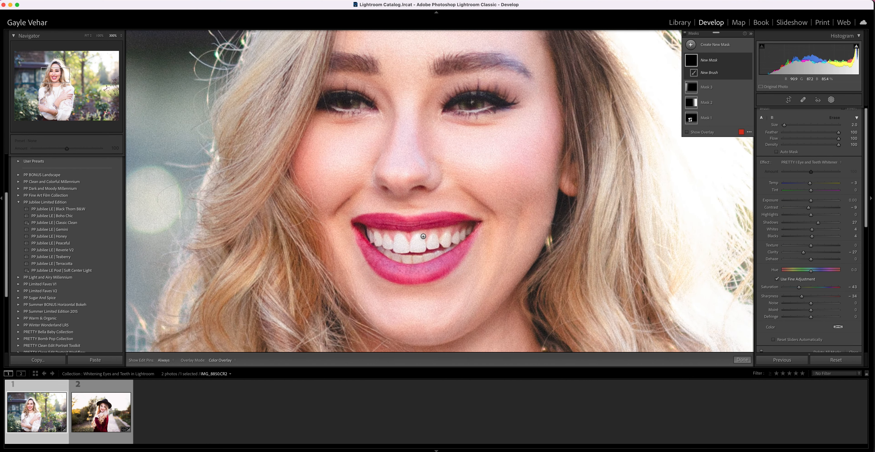
mouse_move(415, 244)
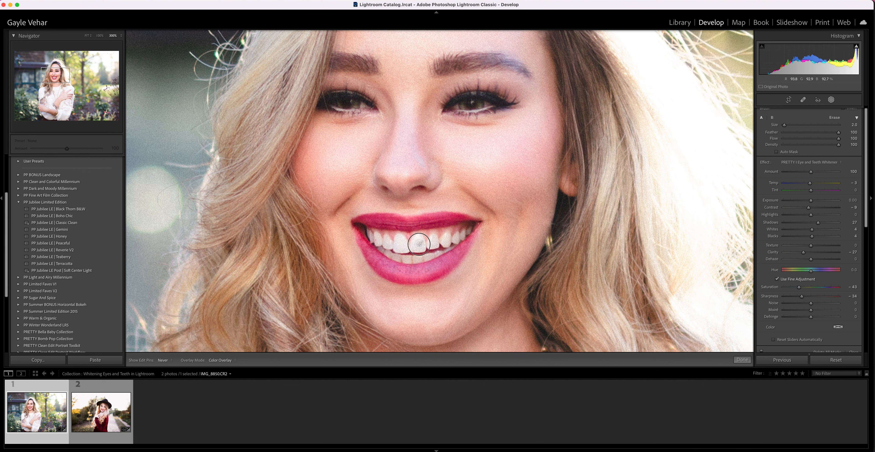
mouse_move(399, 240)
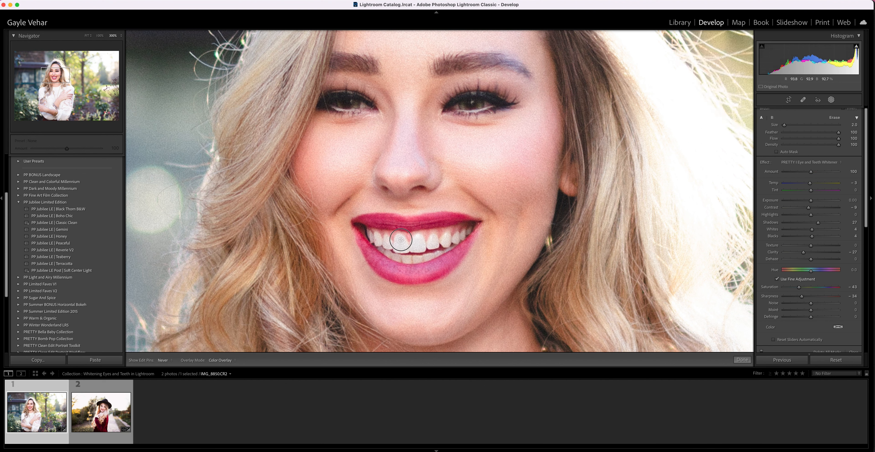
mouse_move(440, 241)
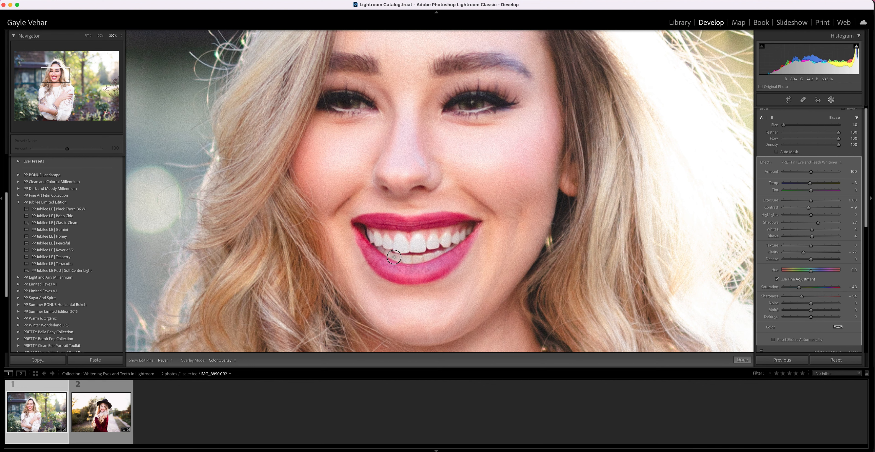
mouse_move(438, 254)
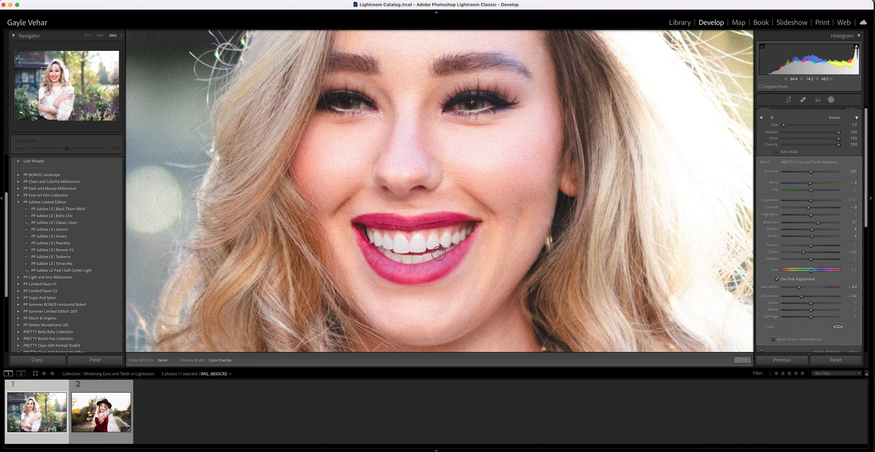
mouse_move(419, 259)
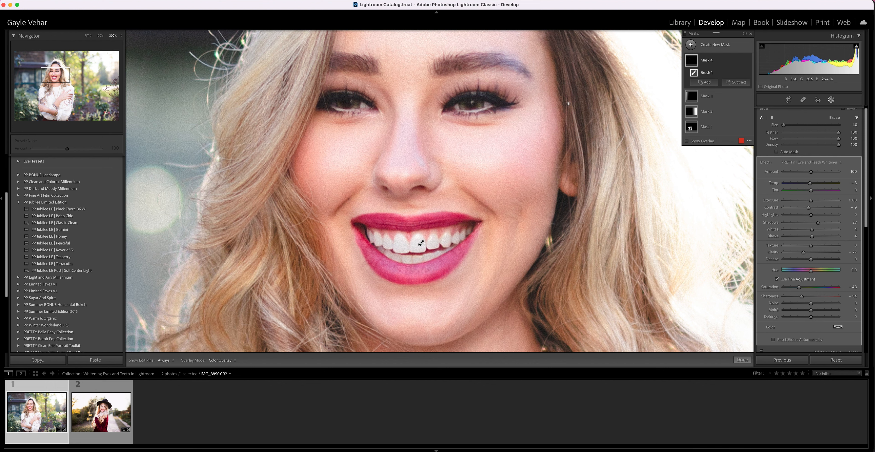
Step: Turn on Show Overlay to display the painted teeth and eye mask areas in red
click(689, 141)
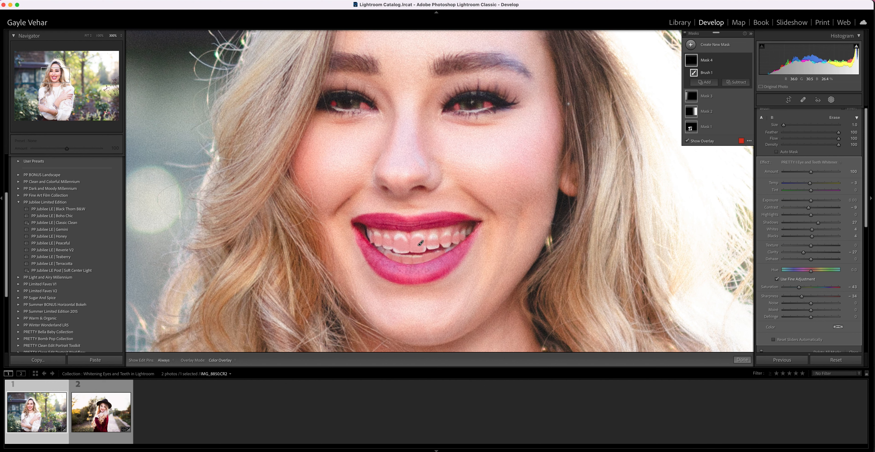